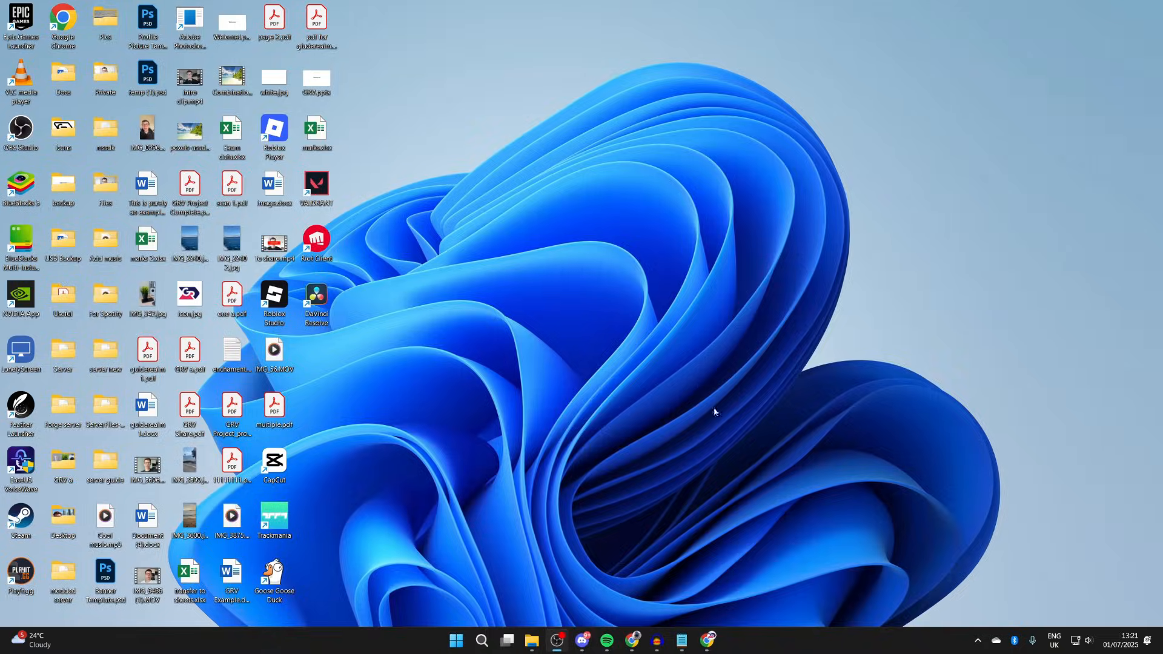
Launch Chrome and search Google for 'fabric minecraft' via the 'fabri' suggestion
{"action": "left_click", "coordinate": [632, 640]}
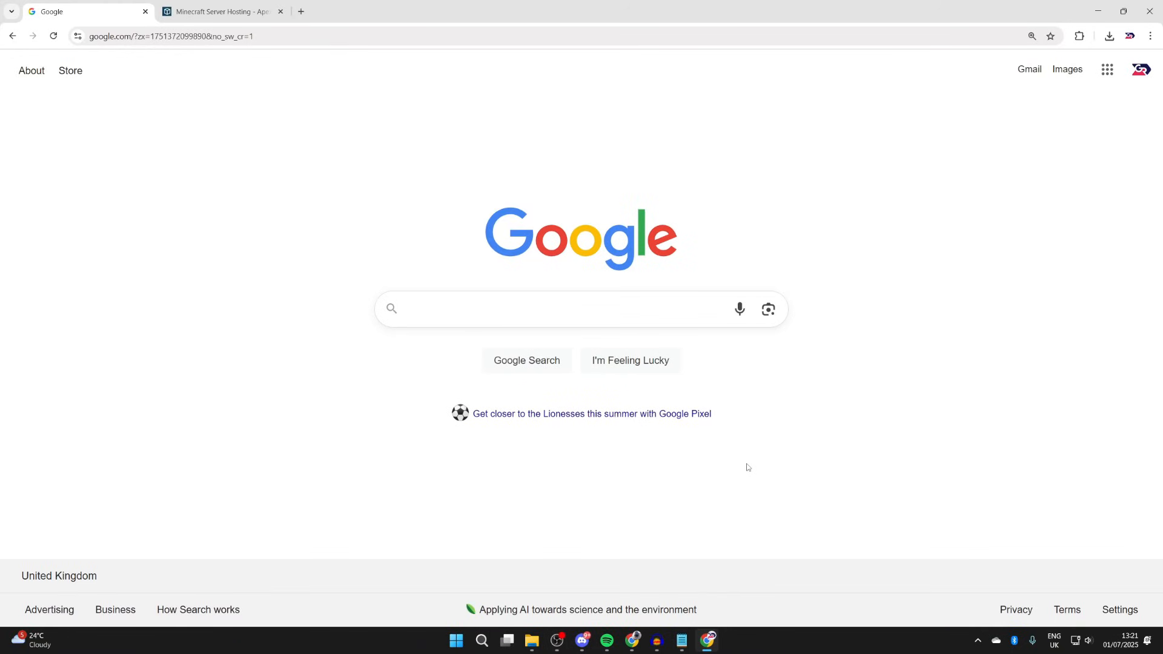
{"action": "type", "text": "fabri"}
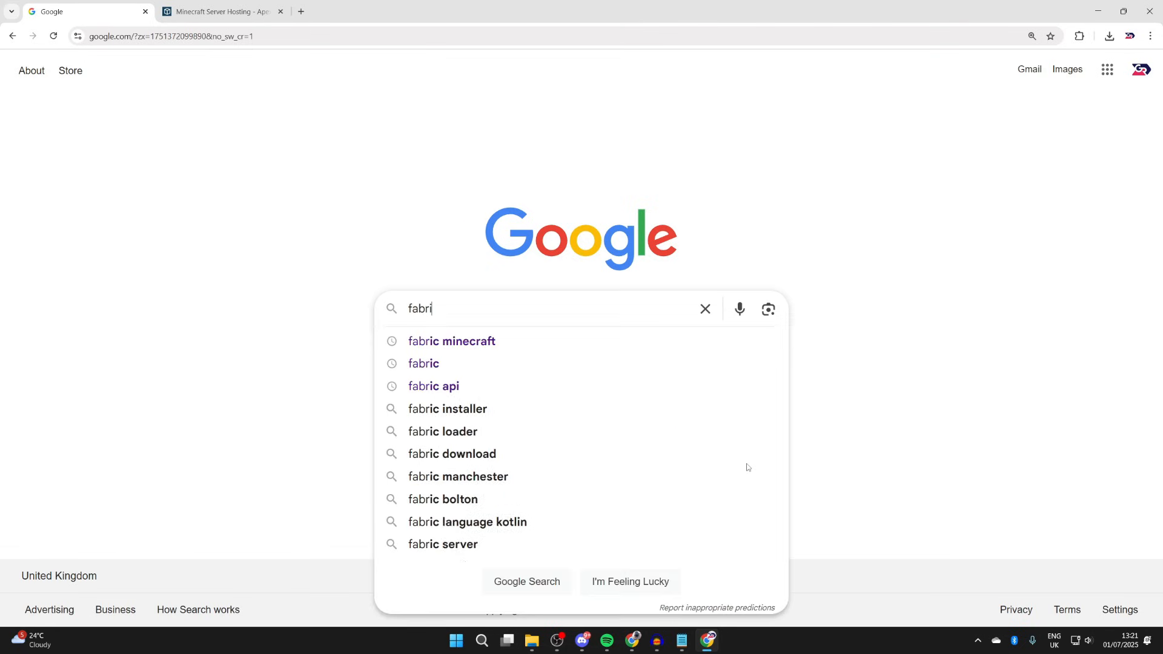
{"action": "left_click", "coordinate": [450, 341]}
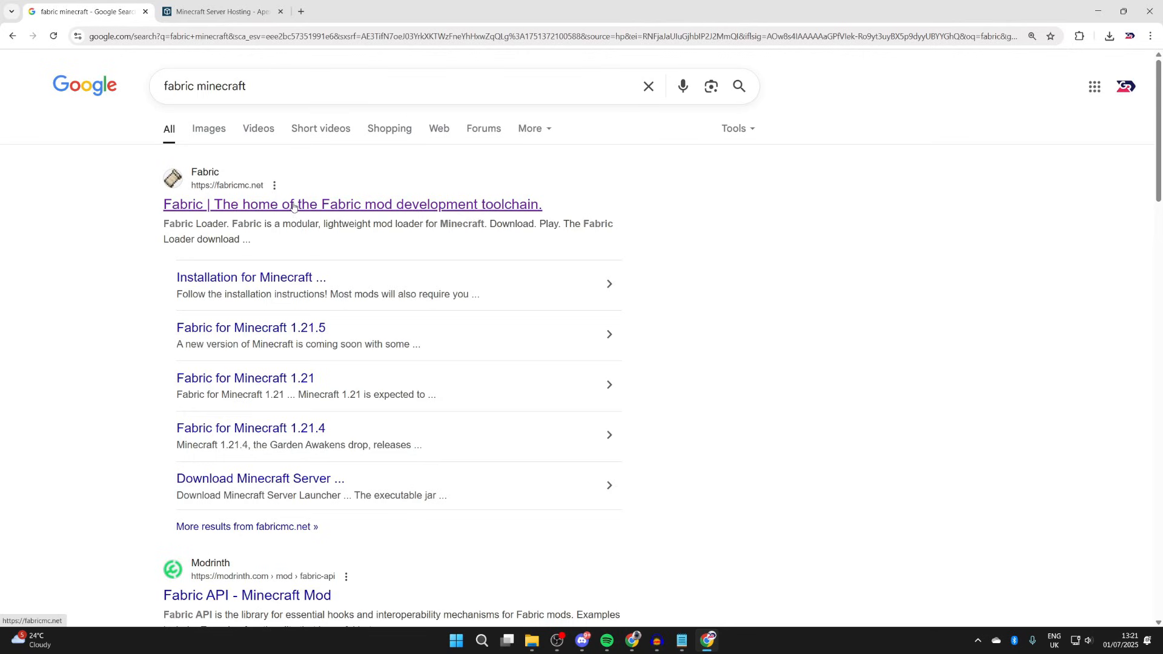
From fabricmc.net, download the Fabric installer for Windows
{"action": "left_click", "coordinate": [351, 203]}
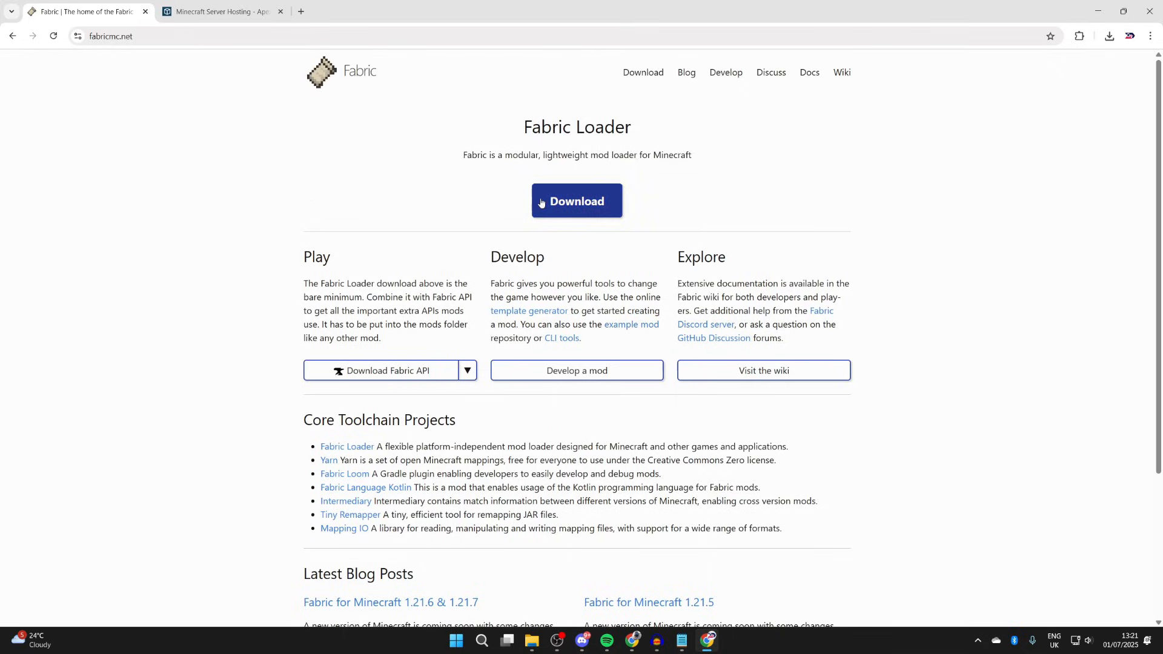
{"action": "left_click", "coordinate": [577, 201]}
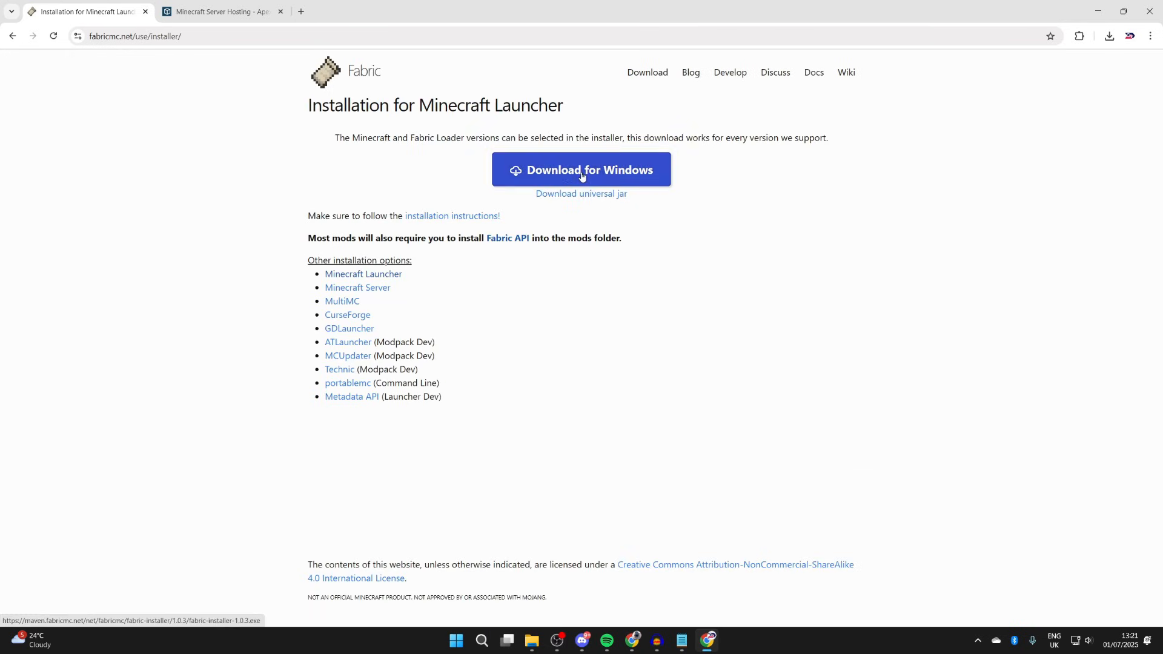
{"action": "left_click", "coordinate": [580, 169]}
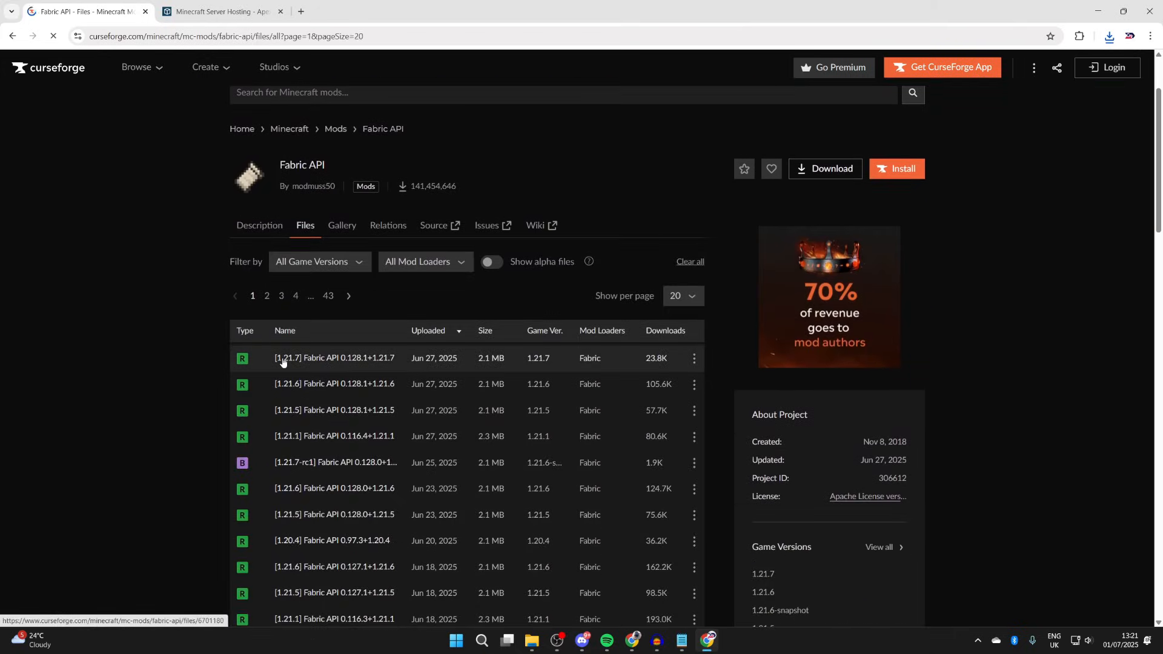
{"action": "mouse_move", "coordinate": [692, 361]}
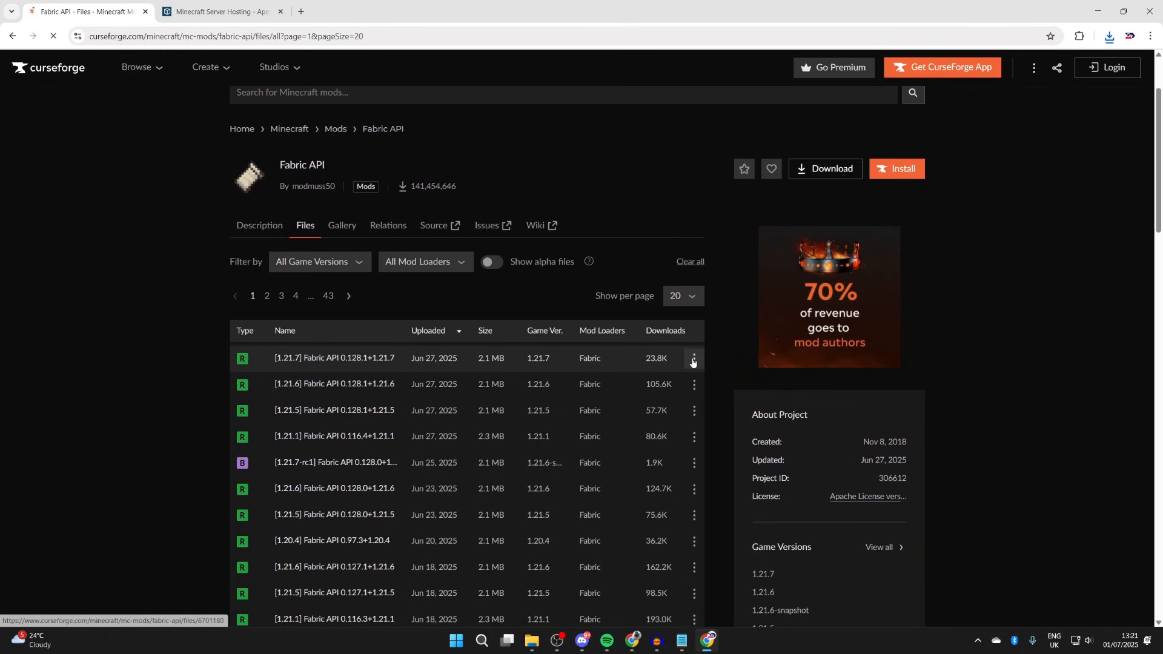
Download the [1.21.7] Fabric API file and search CurseForge for 'fr' to find Fresh Animations
{"action": "left_click", "coordinate": [690, 362]}
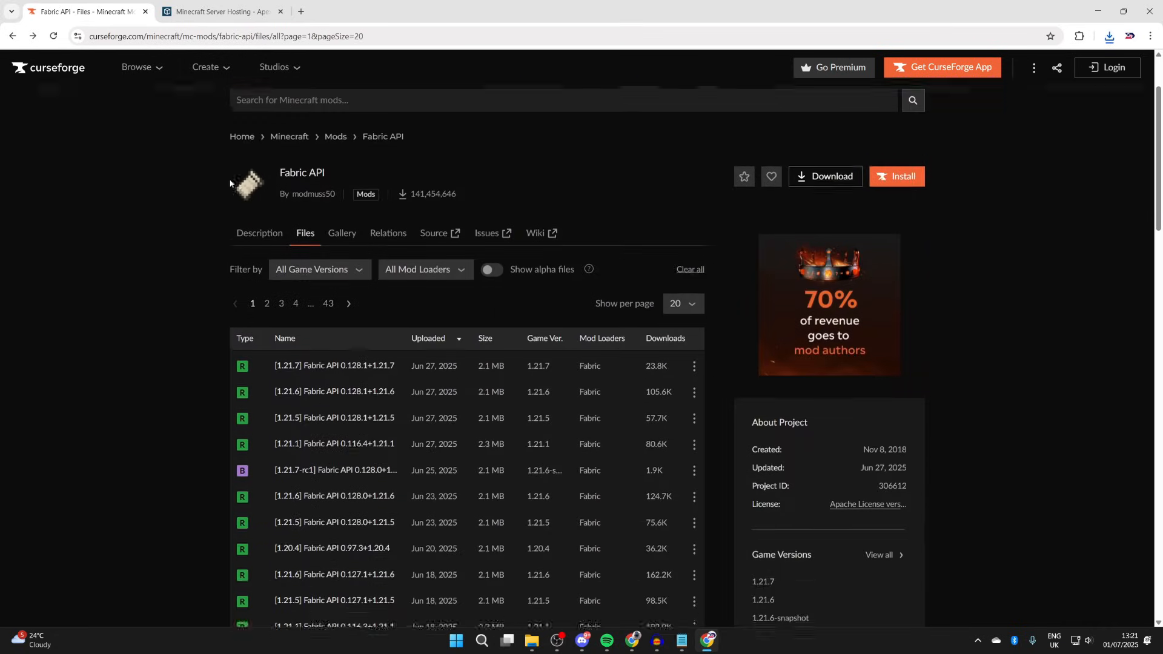
{"action": "type", "text": "fr"}
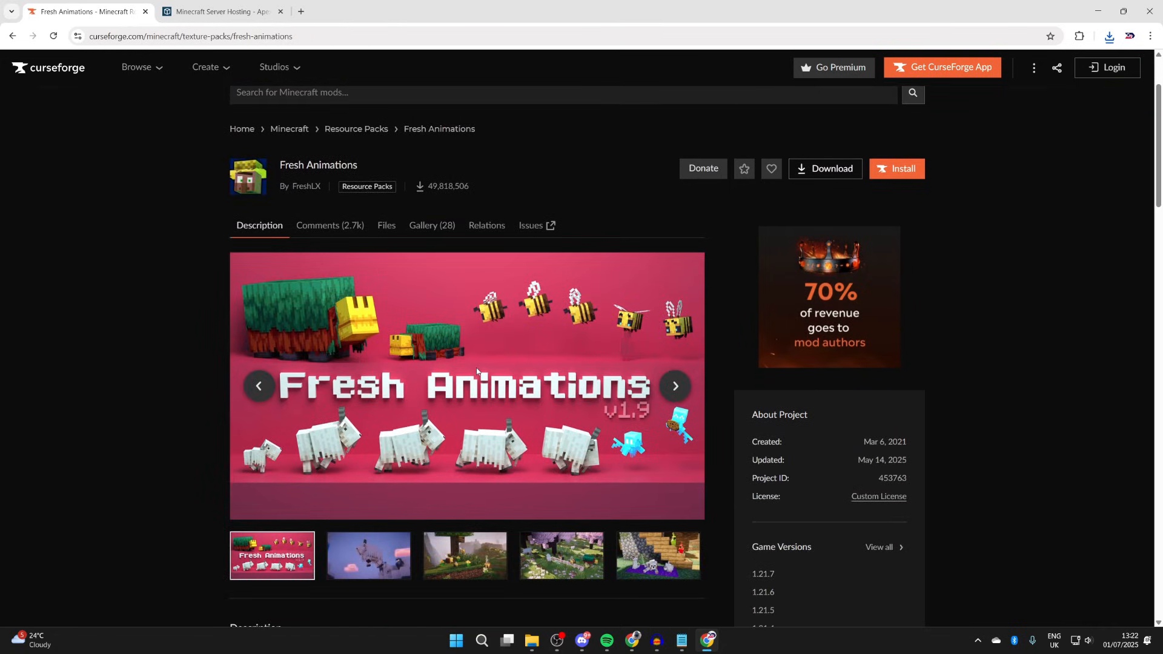
Download FA 1.9.4 from the Files list and scroll the description to the Optifine-or-EMF requirement
{"action": "left_click", "coordinate": [385, 225]}
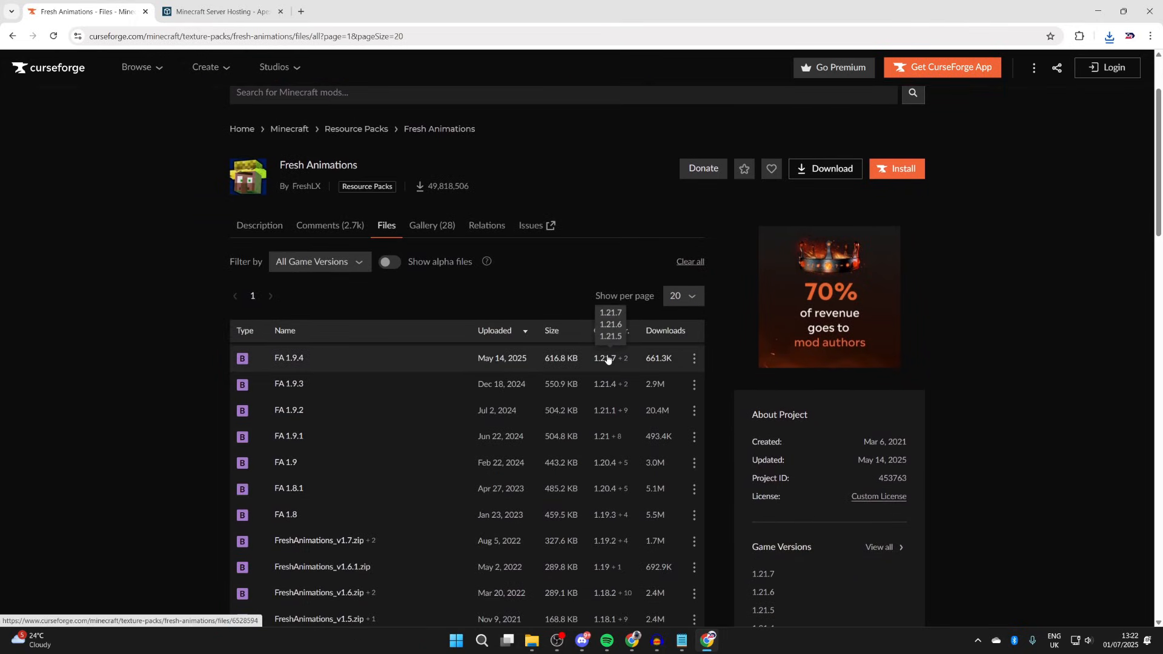
{"action": "left_click", "coordinate": [693, 359]}
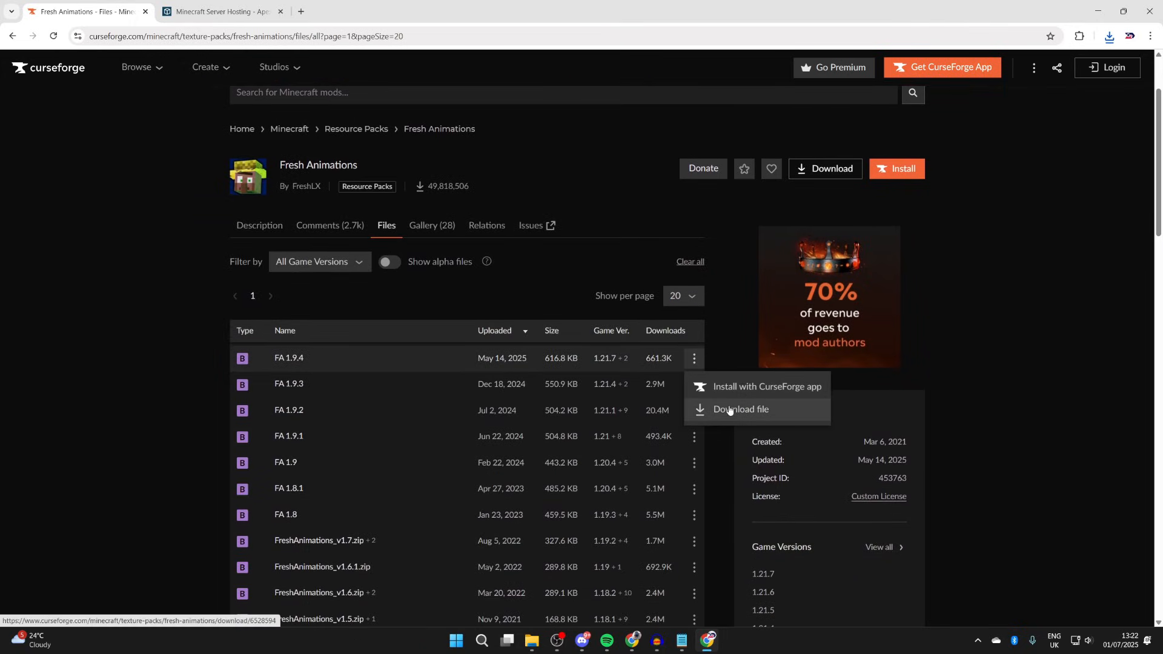
{"action": "left_click", "coordinate": [739, 408]}
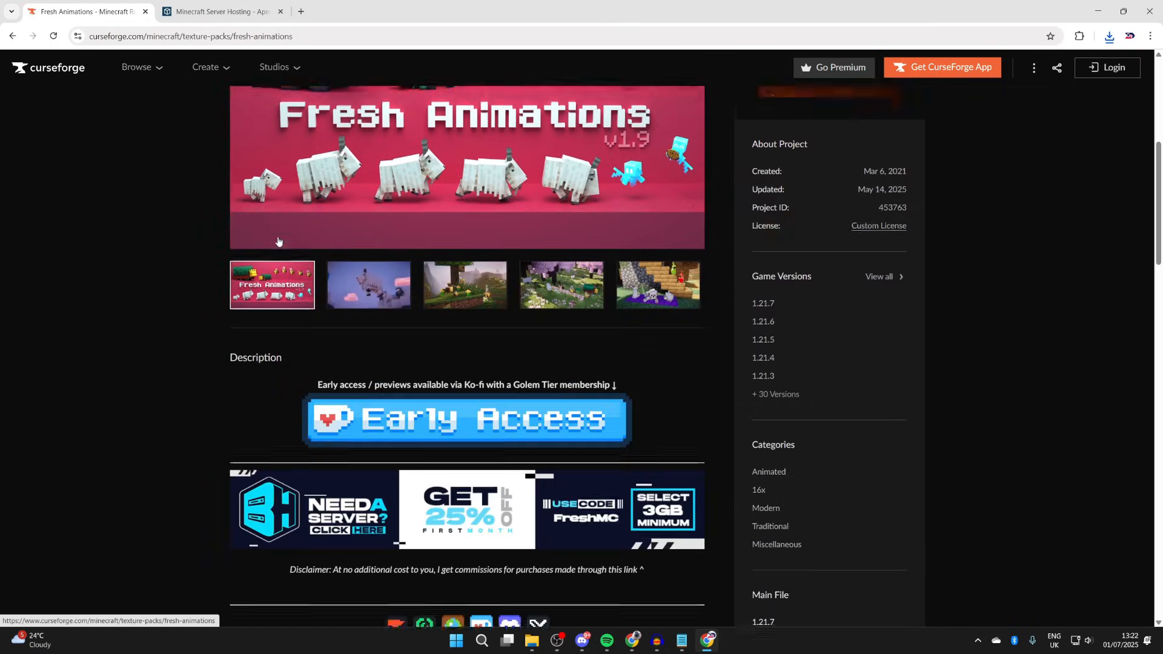
{"action": "scroll", "scroll_direction": "down", "scroll_amount": 3}
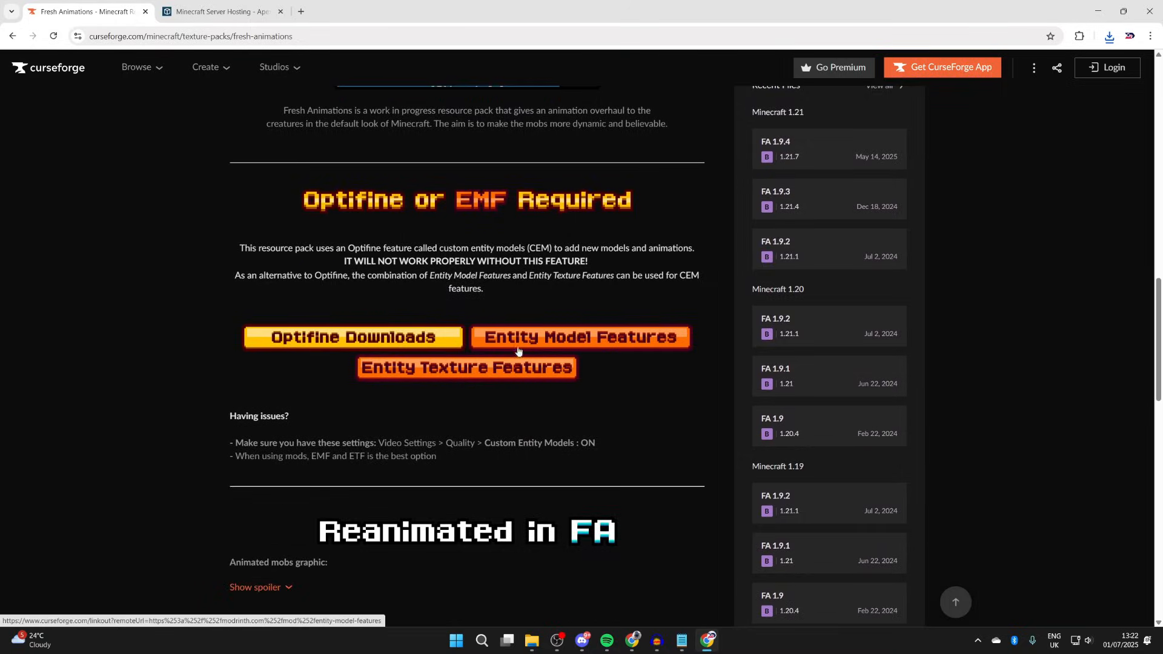
Follow the Entity Model Features link through to its Modrinth Versions list
{"action": "left_click", "coordinate": [580, 337]}
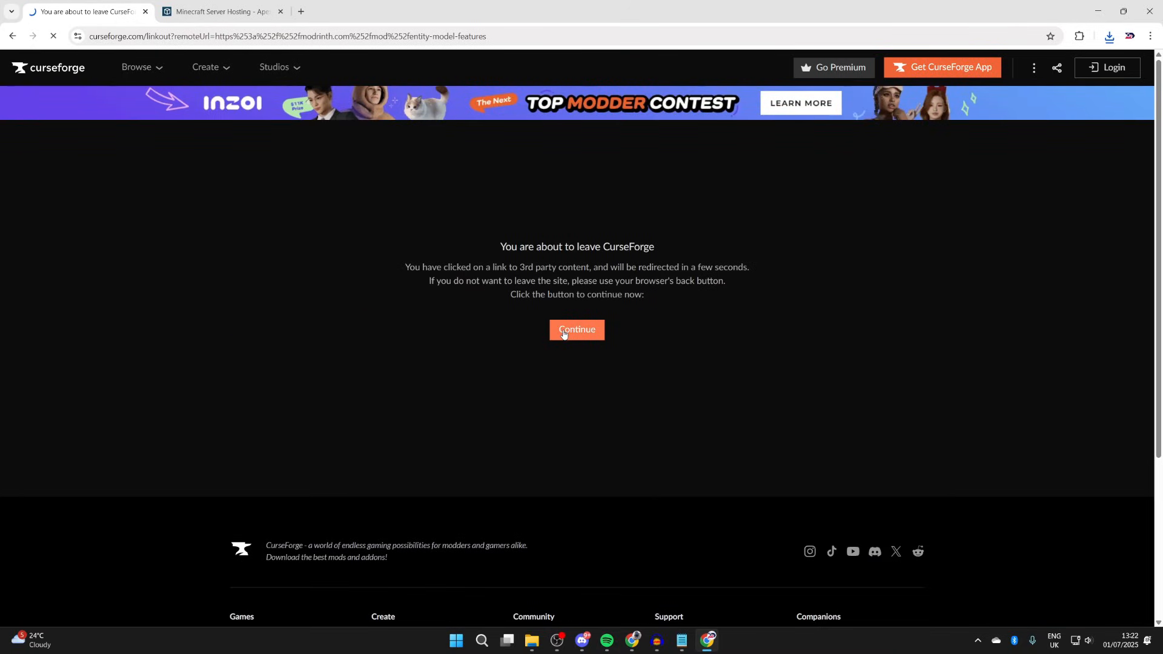
{"action": "left_click", "coordinate": [575, 330]}
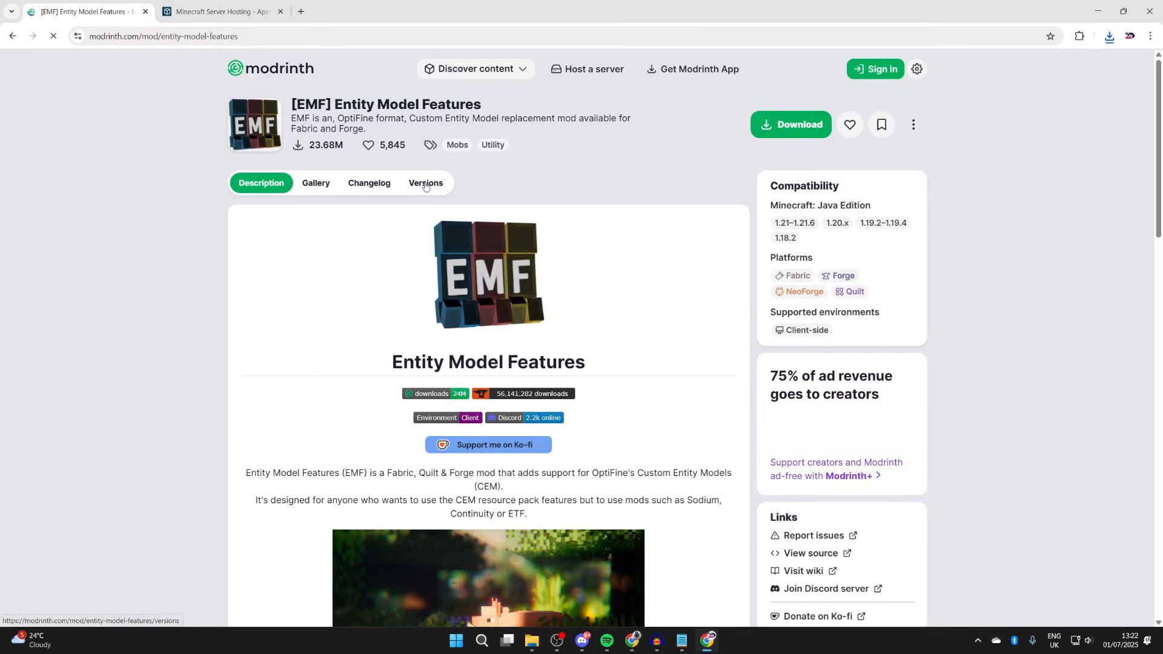
{"action": "left_click", "coordinate": [425, 183]}
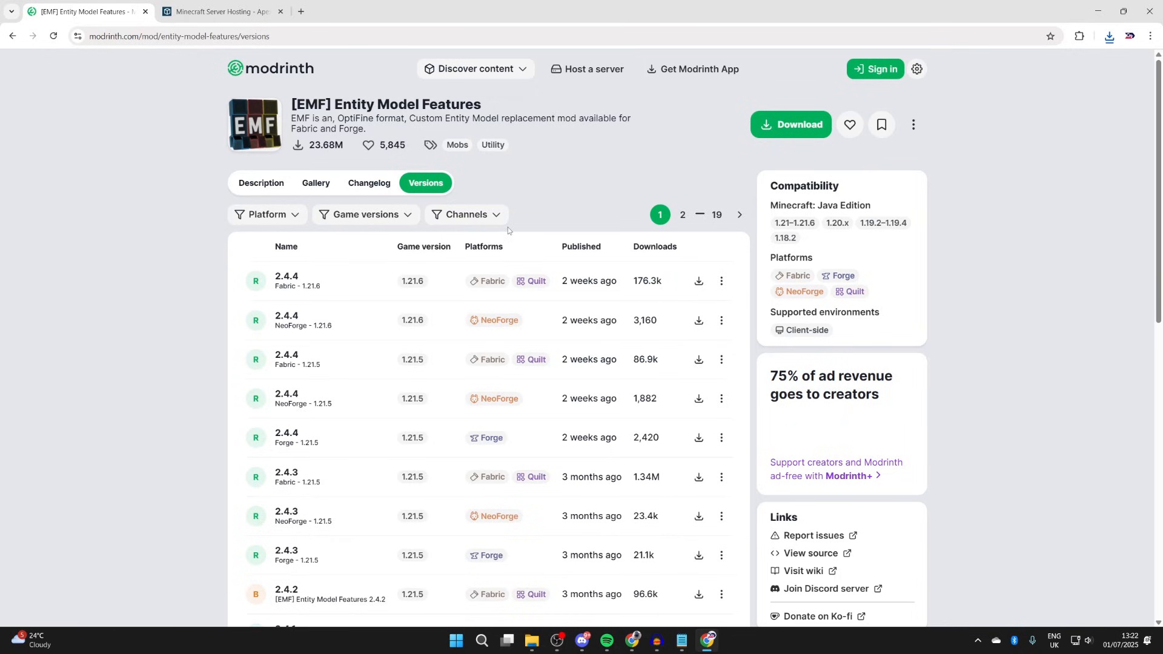
Download EMF 2.4.4 for Fabric 1.21.6 and return to the Fresh Animations page
{"action": "left_click", "coordinate": [698, 281]}
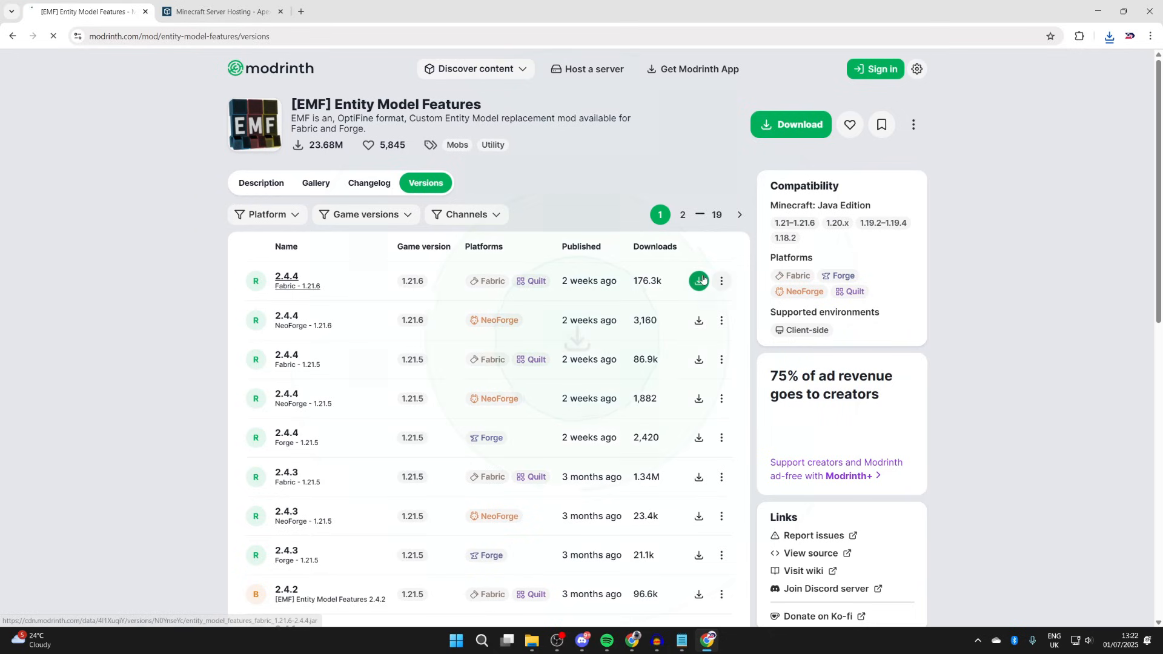
{"action": "left_click", "coordinate": [698, 280]}
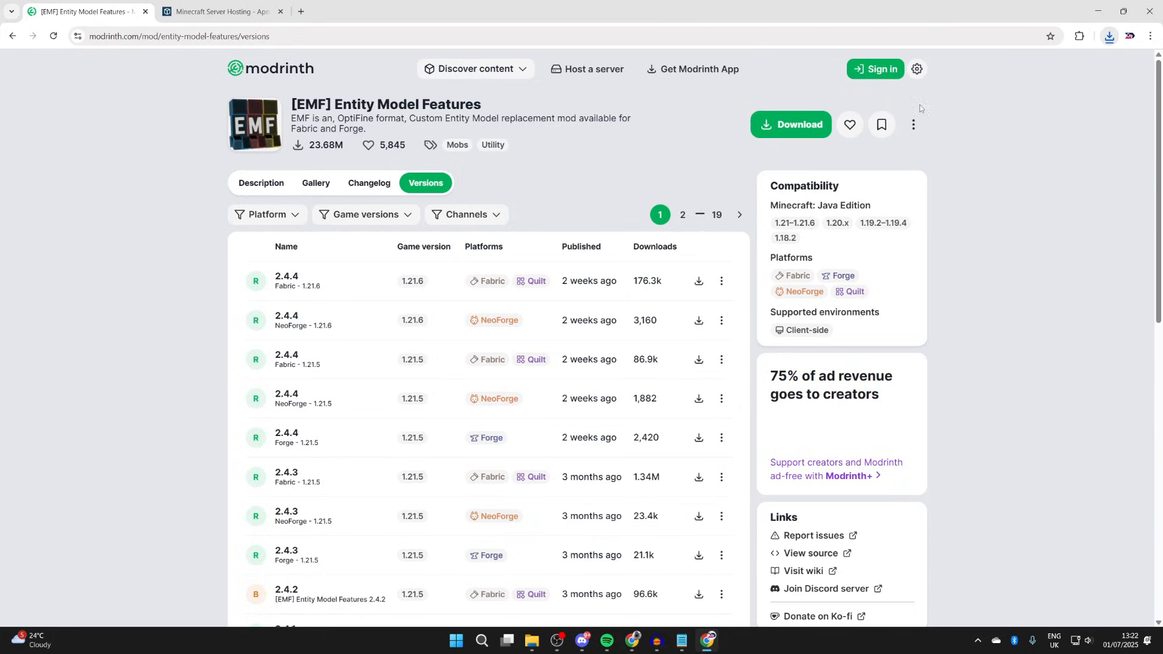
{"action": "mouse_move", "coordinate": [698, 281]}
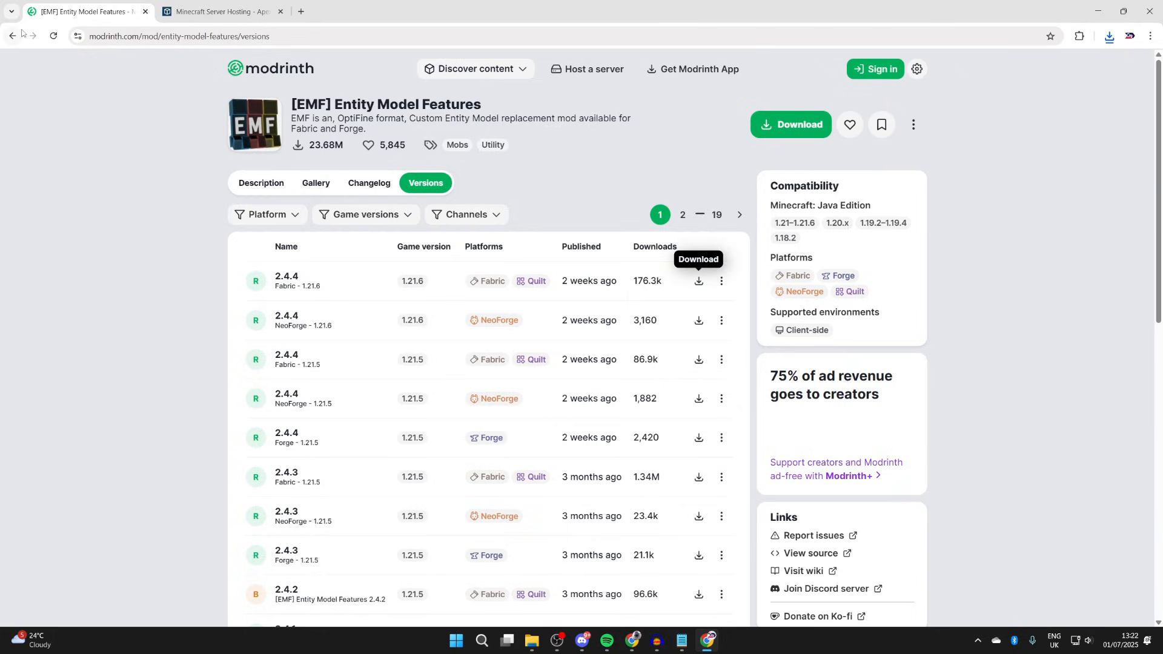
{"action": "left_click", "coordinate": [698, 283]}
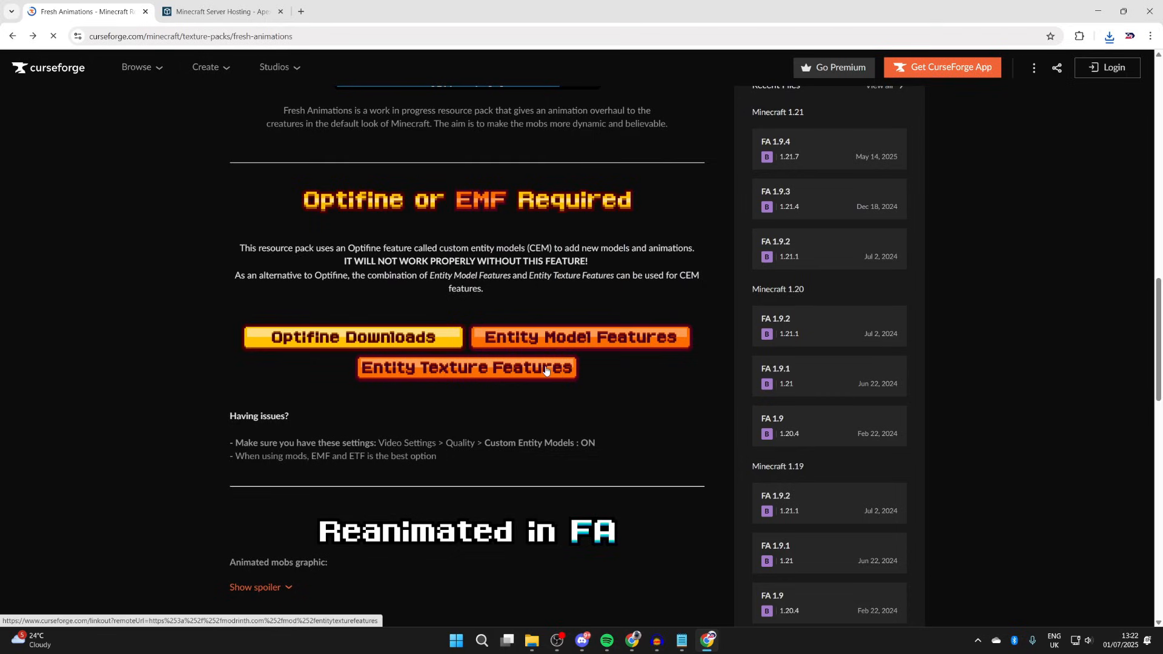
Follow the Entity Texture Features link to Modrinth and download ETF 6.2.14 for Fabric 1.21.6
{"action": "left_click", "coordinate": [465, 368]}
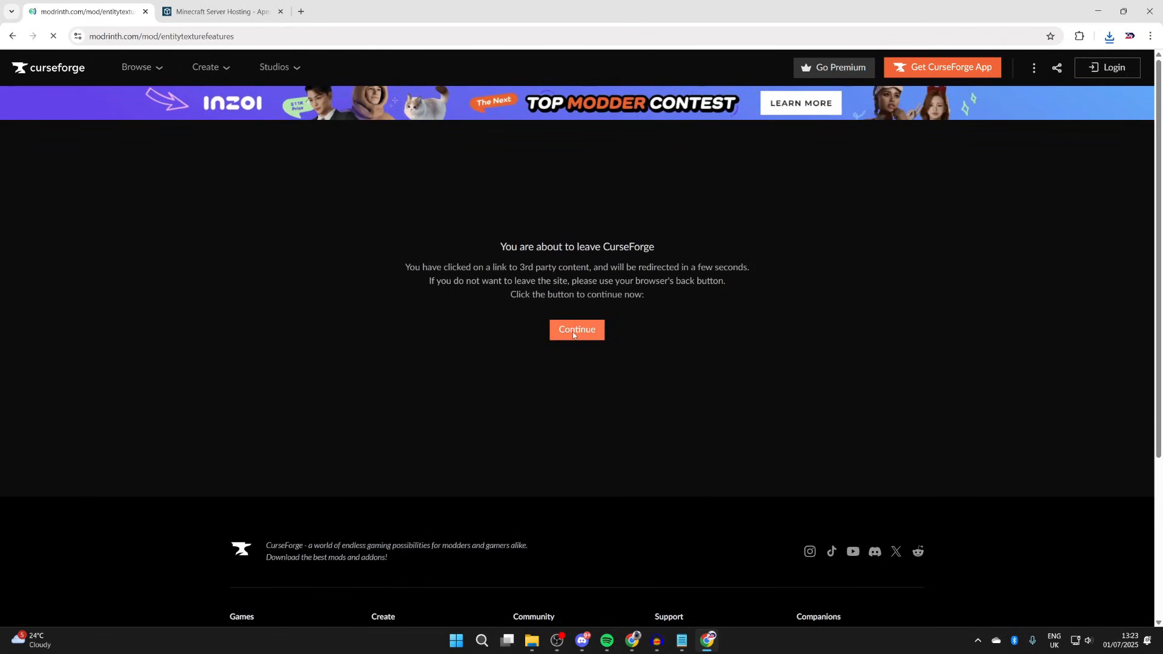
{"action": "left_click", "coordinate": [576, 332]}
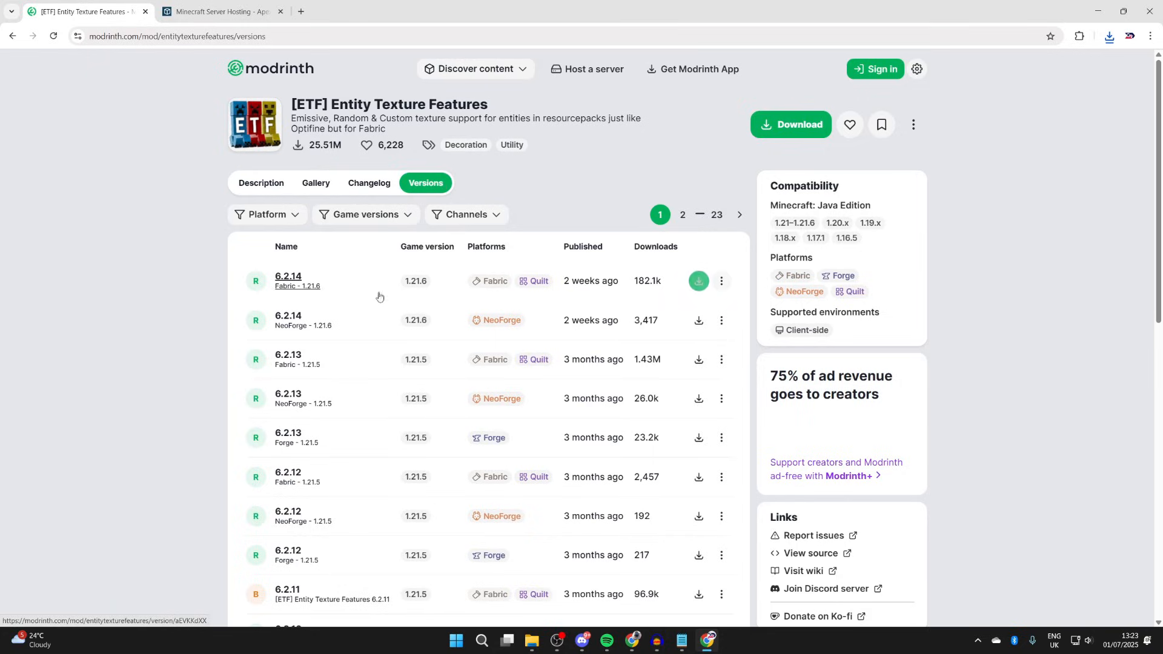
{"action": "left_click", "coordinate": [698, 280]}
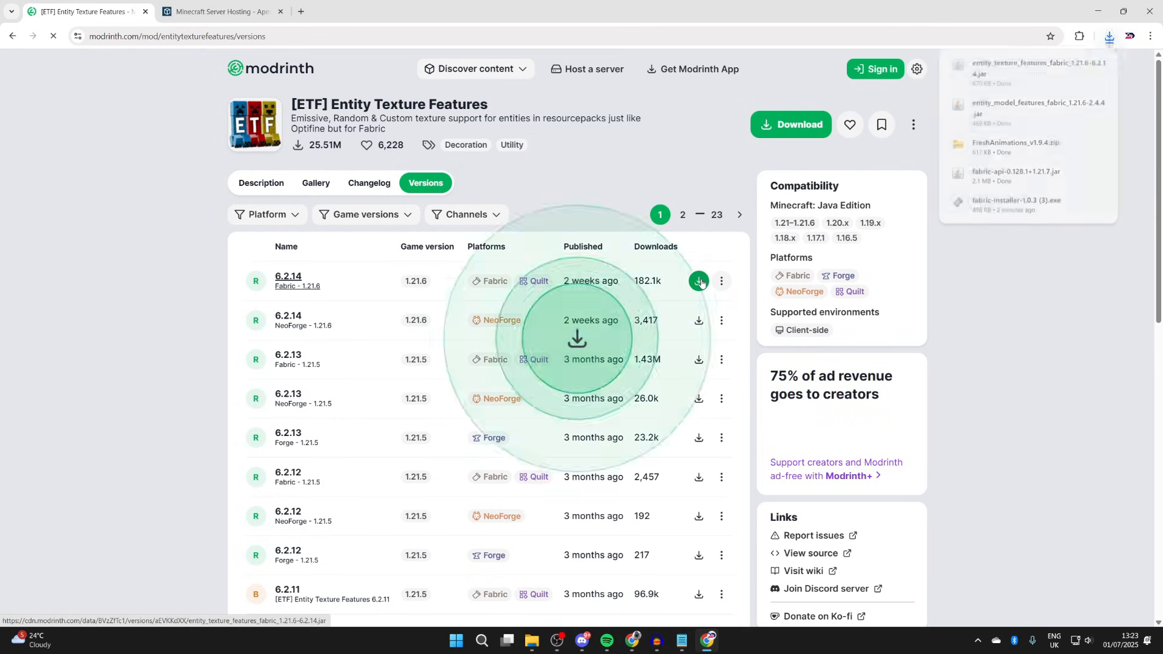
{"action": "mouse_move", "coordinate": [216, 11]}
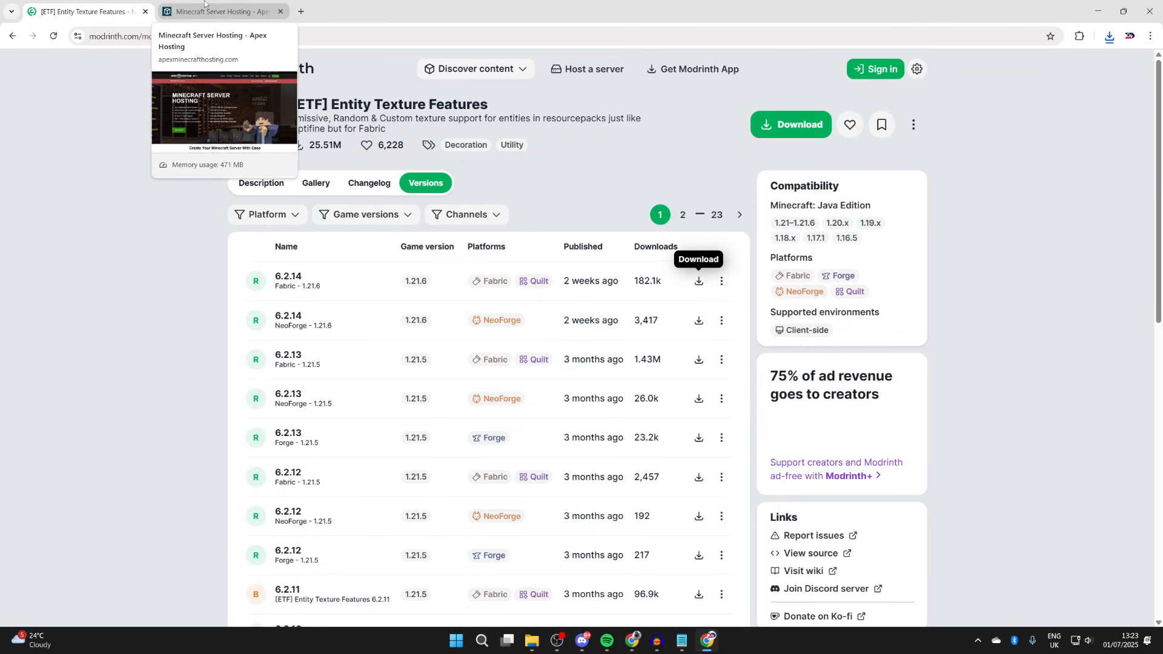
Switch to the Apex Hosting Minecraft Server Hosting tab and scroll through its features
{"action": "left_click", "coordinate": [216, 10]}
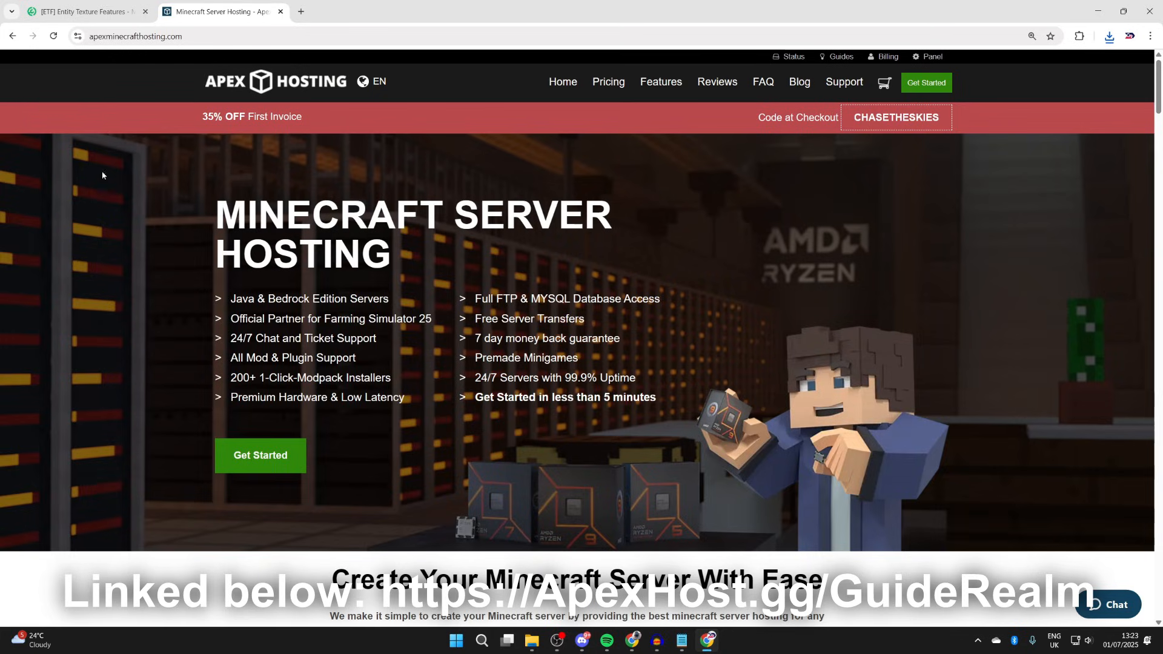
{"action": "scroll", "scroll_direction": "down", "scroll_amount": 3}
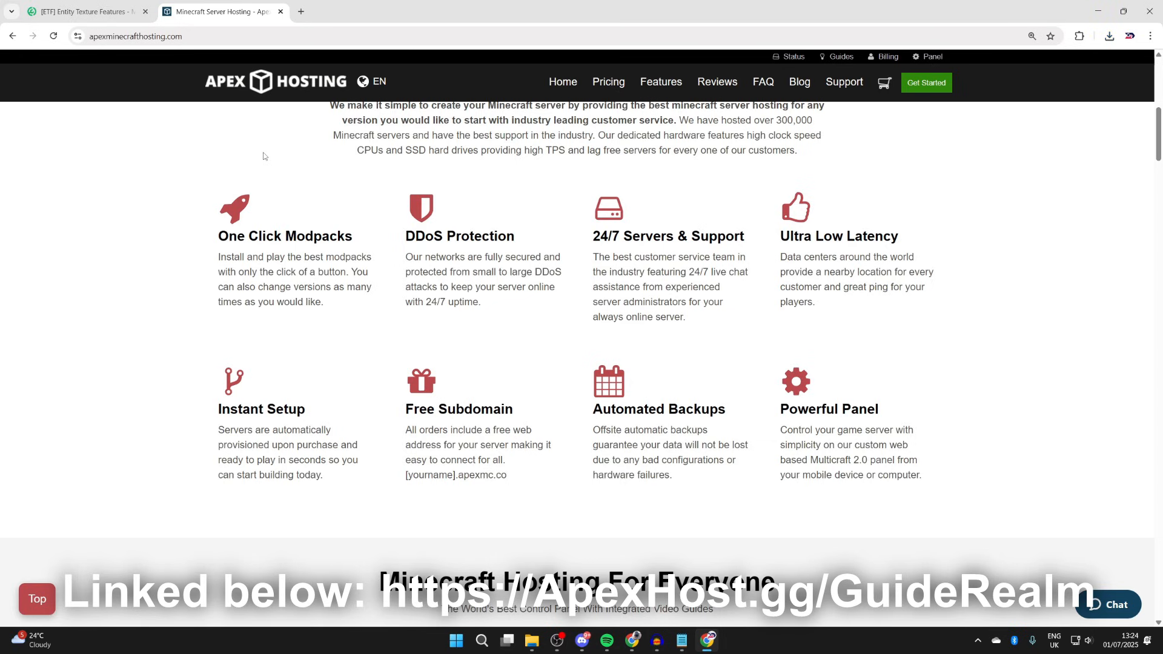
{"action": "scroll", "scroll_direction": "up", "scroll_amount": 3}
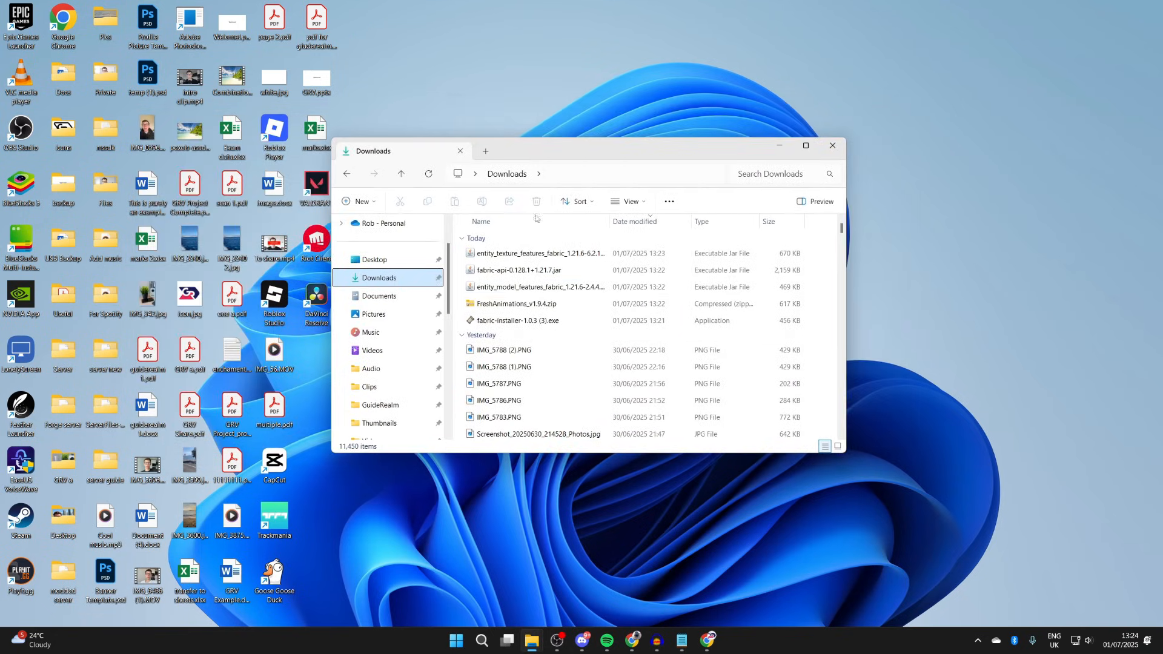
Run fabric-installer-1.0.3.exe from Downloads and install Fabric for Minecraft 1.21.7
{"action": "left_click", "coordinate": [517, 320]}
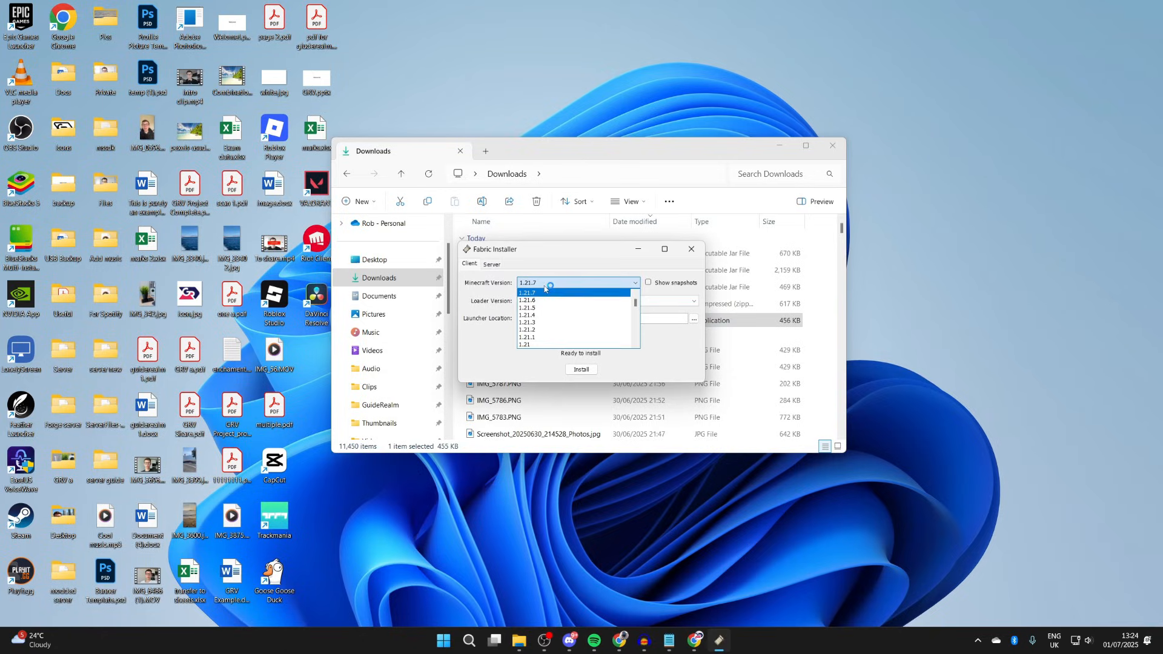
{"action": "left_click", "coordinate": [581, 368]}
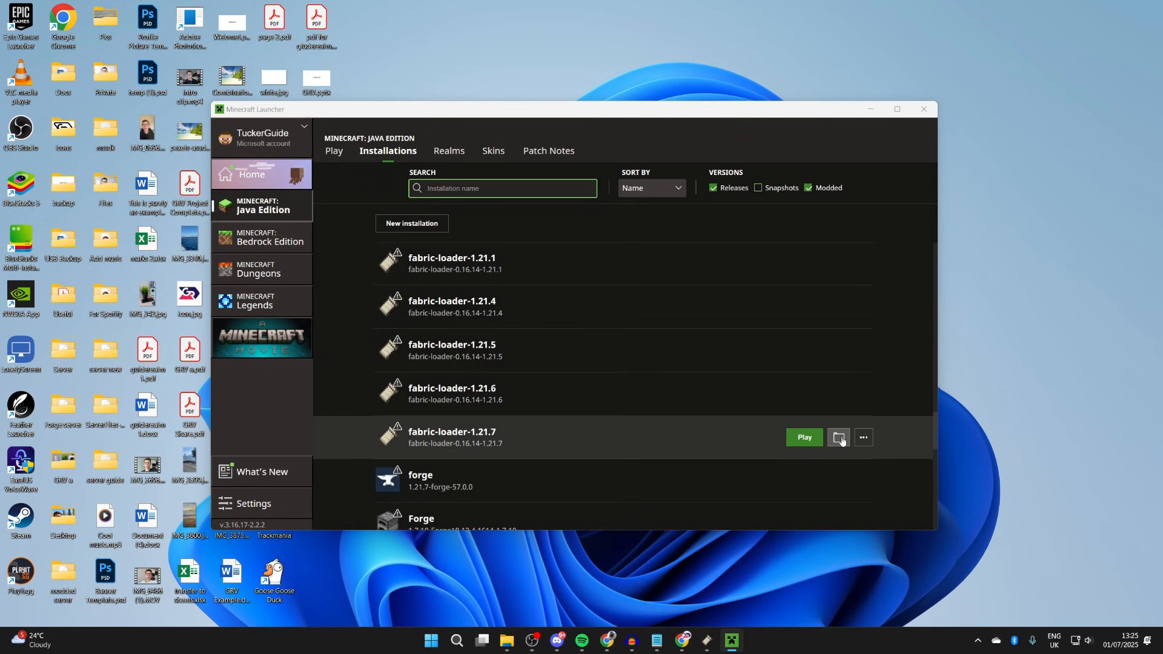
Browse the fabric-loader-1.21.7 .minecraft folder, then launch that installation with Play
{"action": "left_click", "coordinate": [838, 437]}
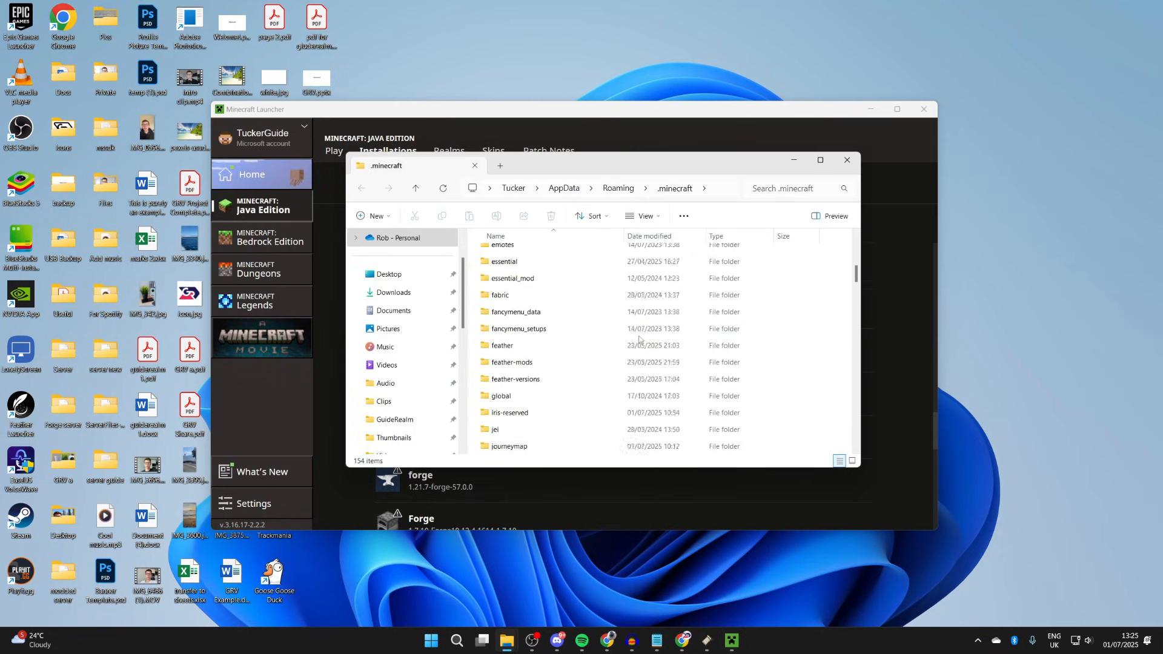
{"action": "scroll", "scroll_direction": "down", "scroll_amount": 3}
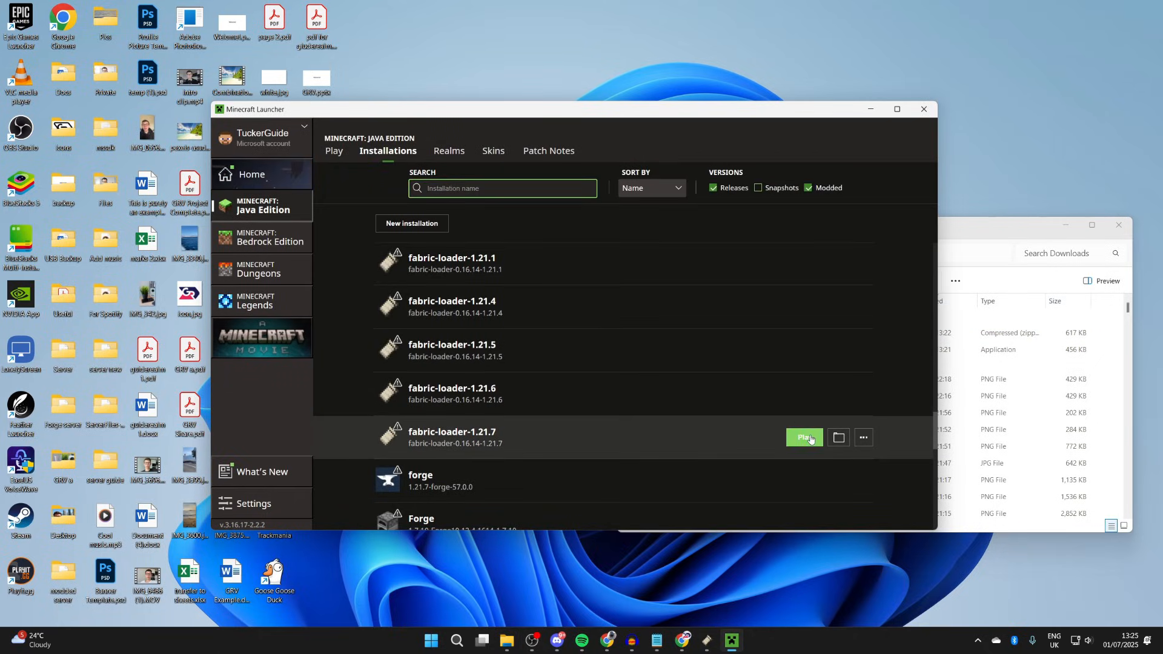
{"action": "left_click", "coordinate": [803, 437]}
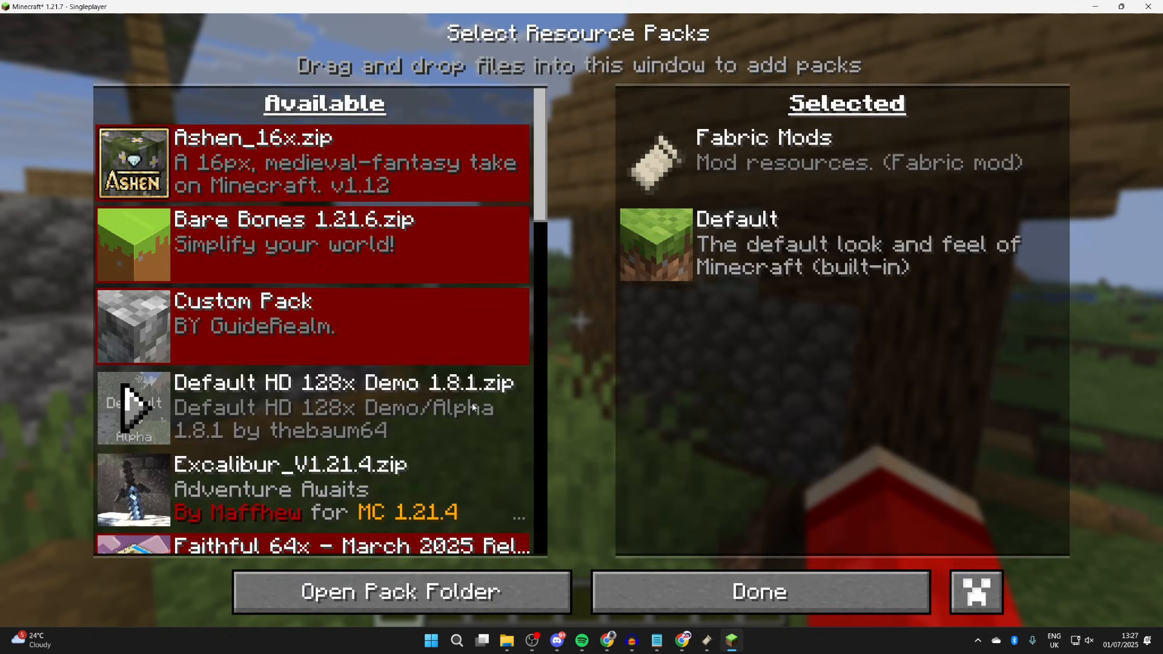
Move the Fresh Animations pack into Selected, let resources reload, and return to the world
{"action": "left_click", "coordinate": [402, 591]}
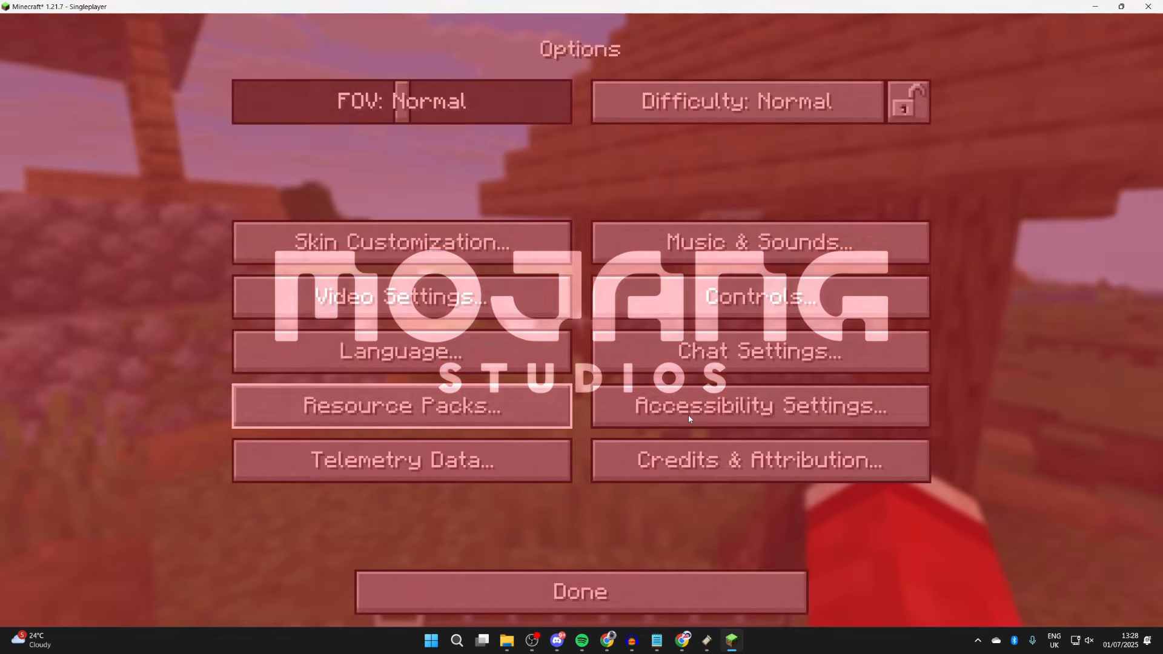
{"action": "left_click", "coordinate": [579, 591]}
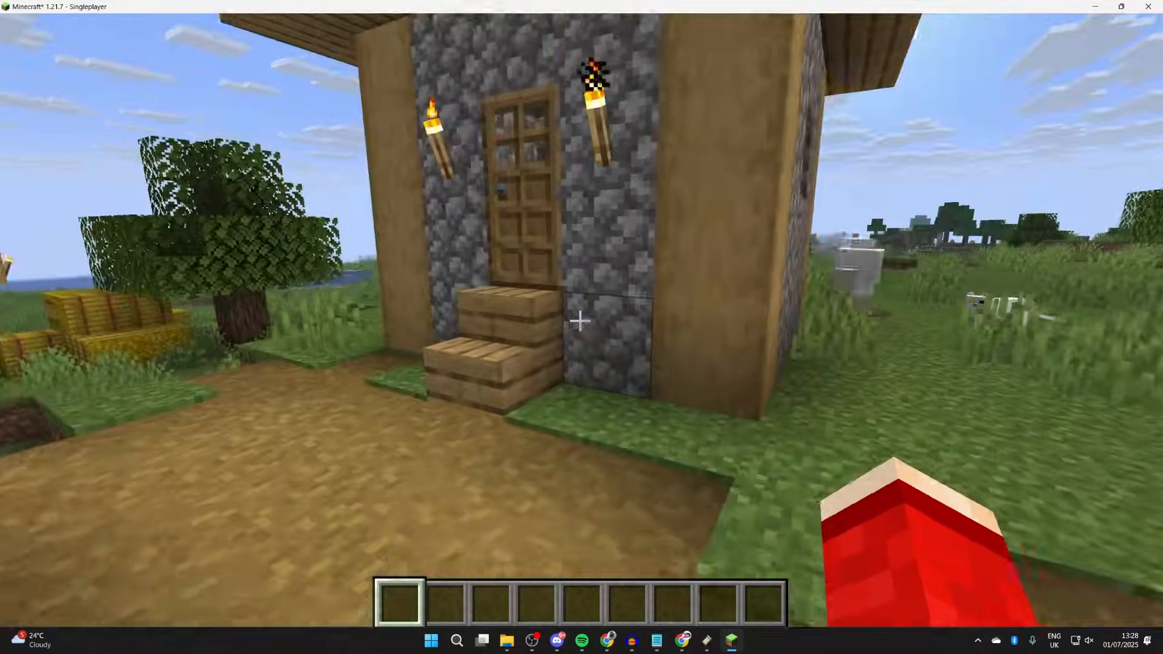